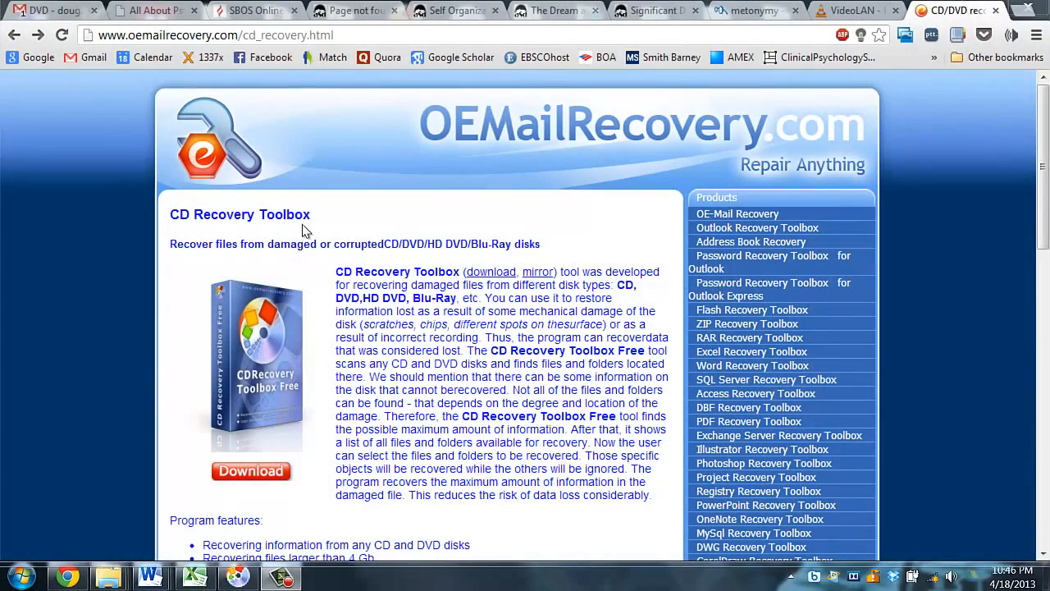
mouse_move(318, 258)
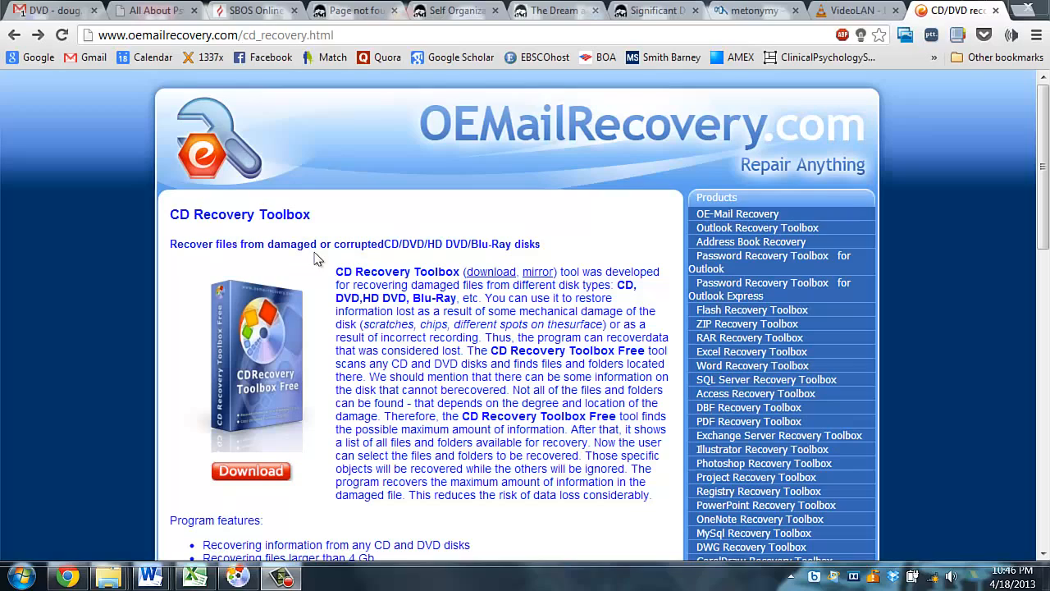
mouse_move(507, 259)
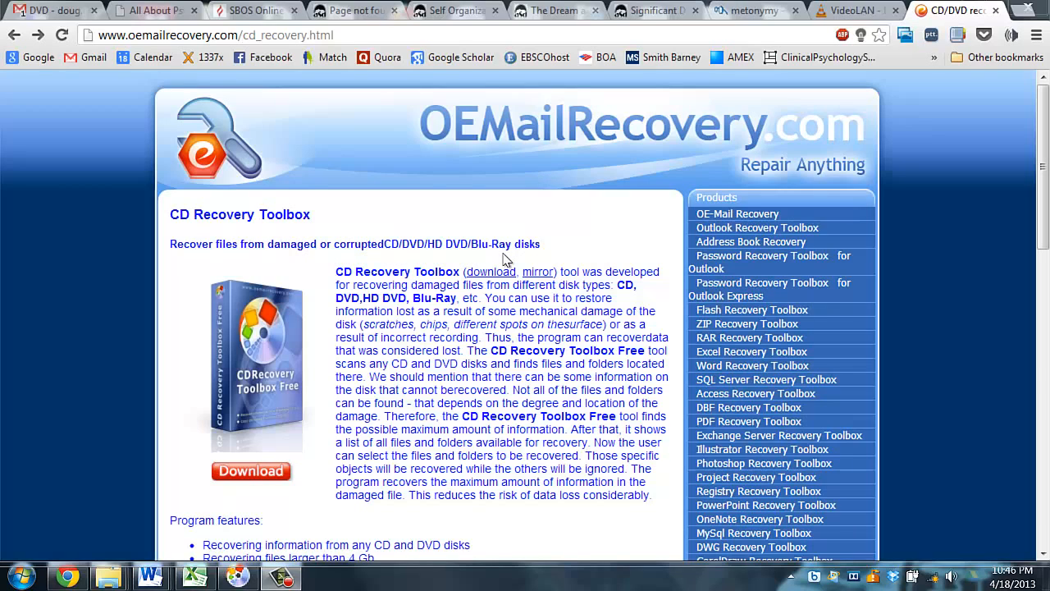
mouse_move(457, 382)
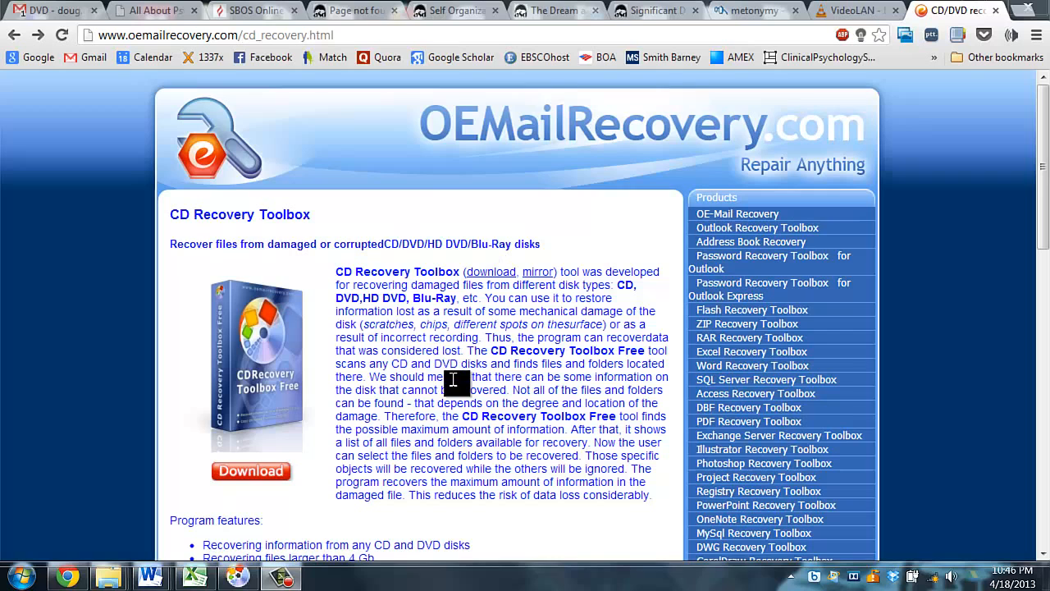
Use DVD drive D as the source, set the target to Desktop\CD1, and scan the disc.
scroll(down, 3)
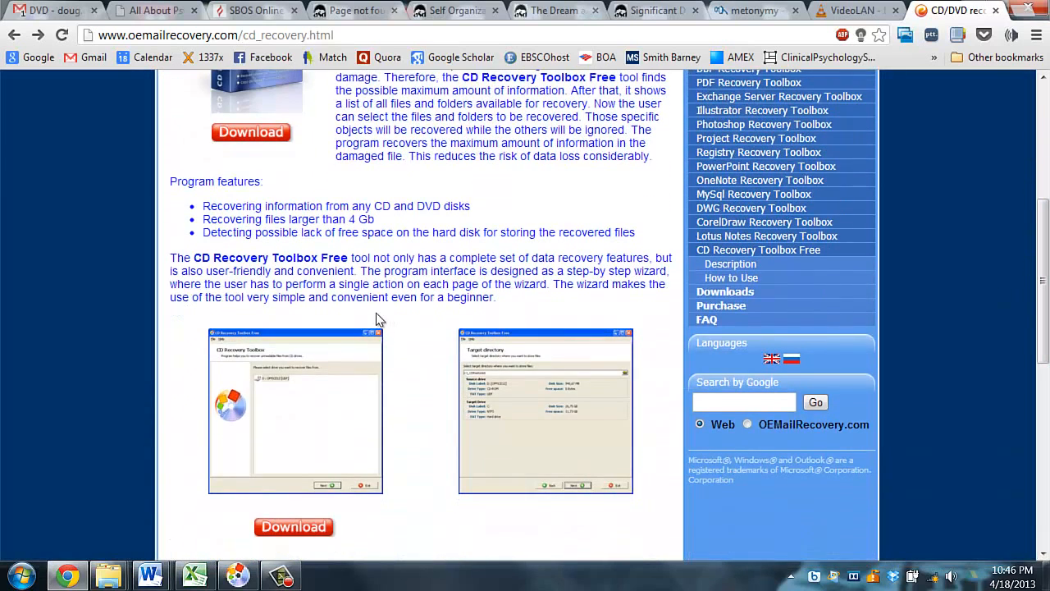
scroll(down, 3)
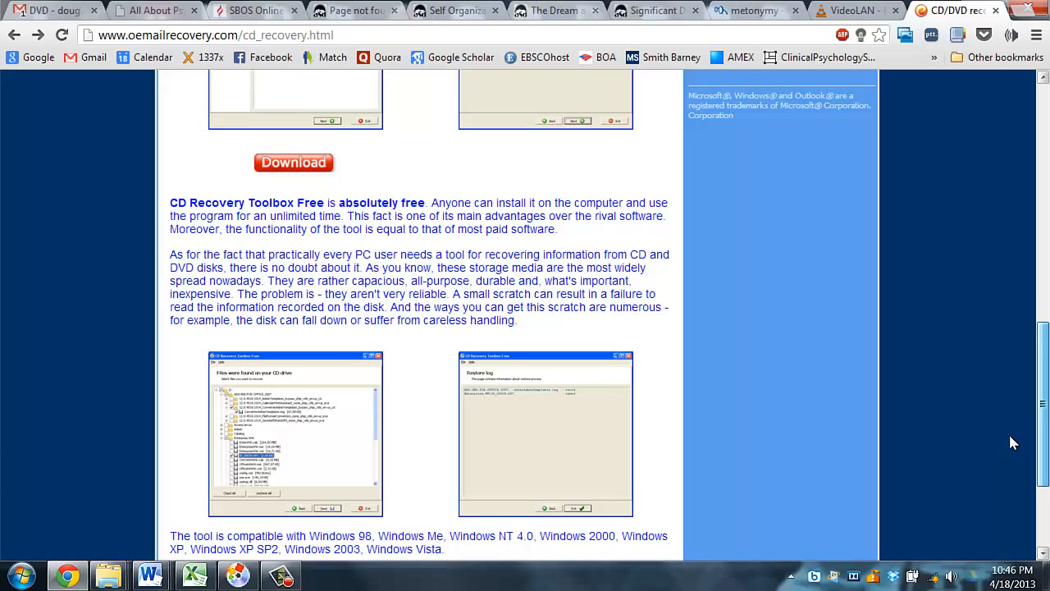
scroll(down, 3)
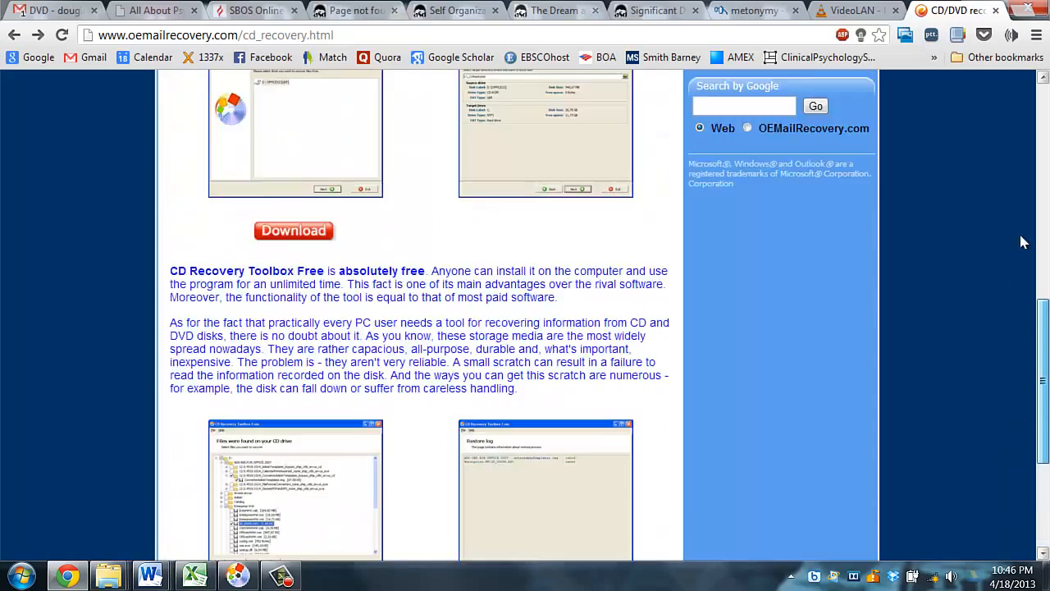
scroll(up, 3)
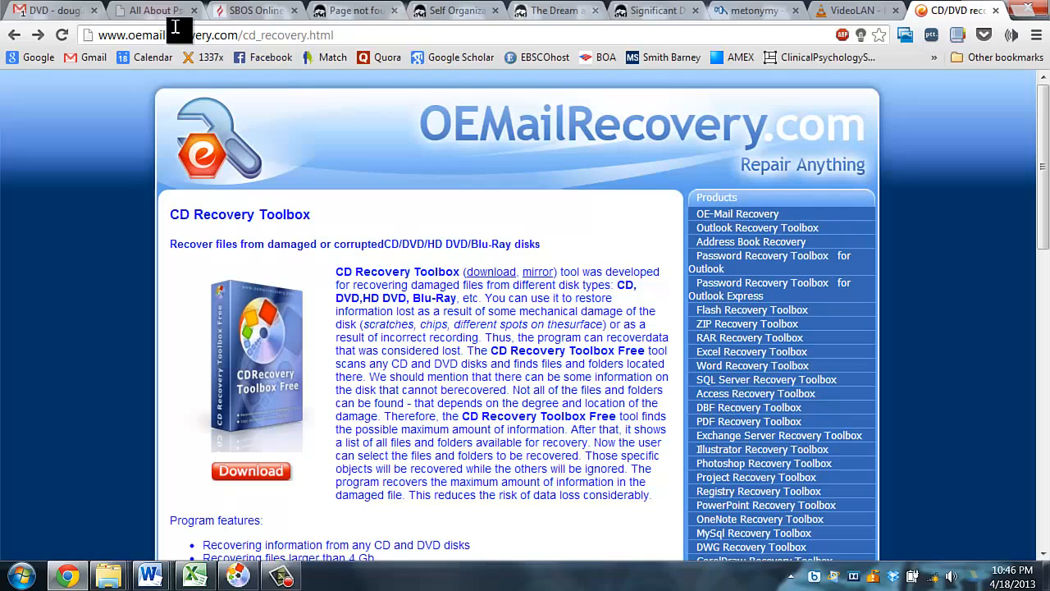
click(205, 35)
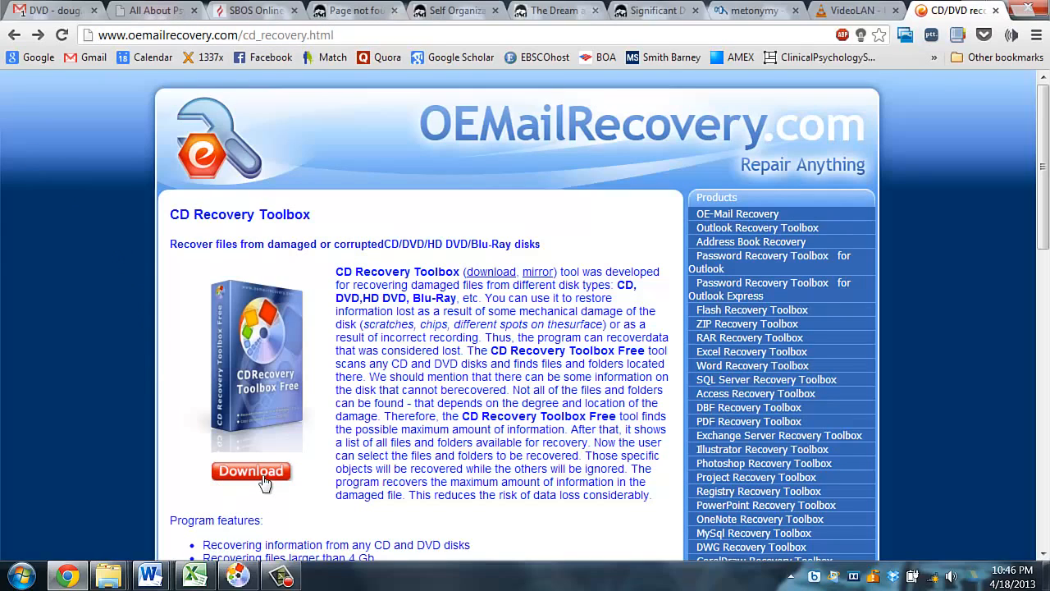
mouse_move(287, 516)
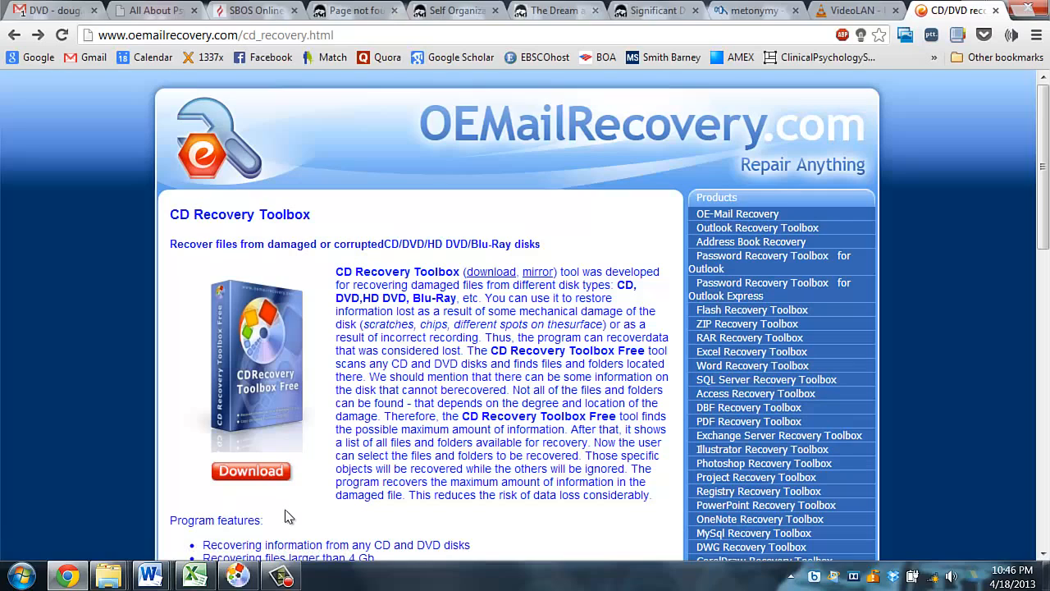
mouse_move(297, 513)
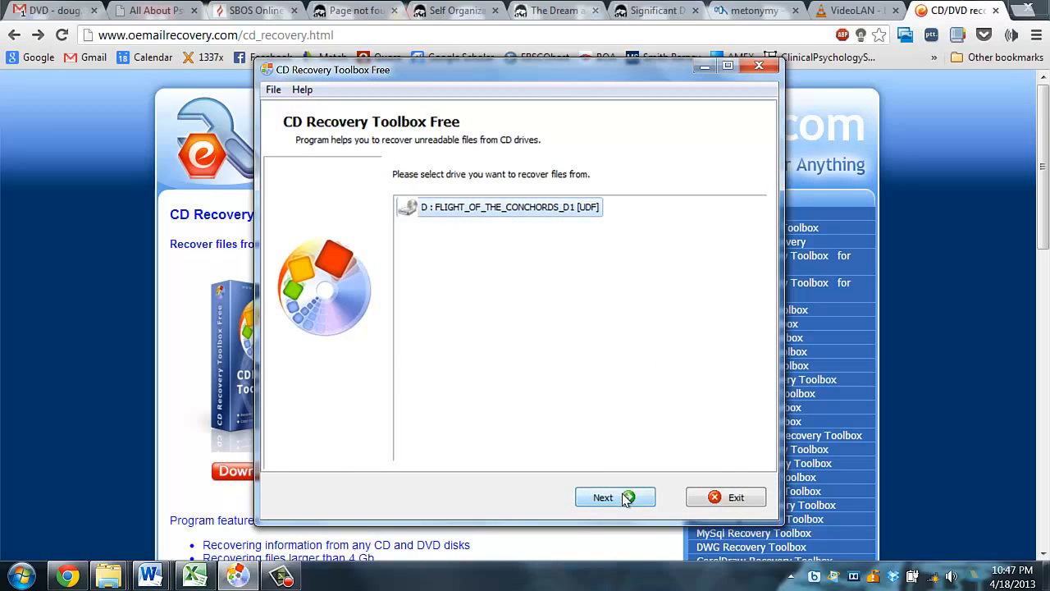
click(603, 497)
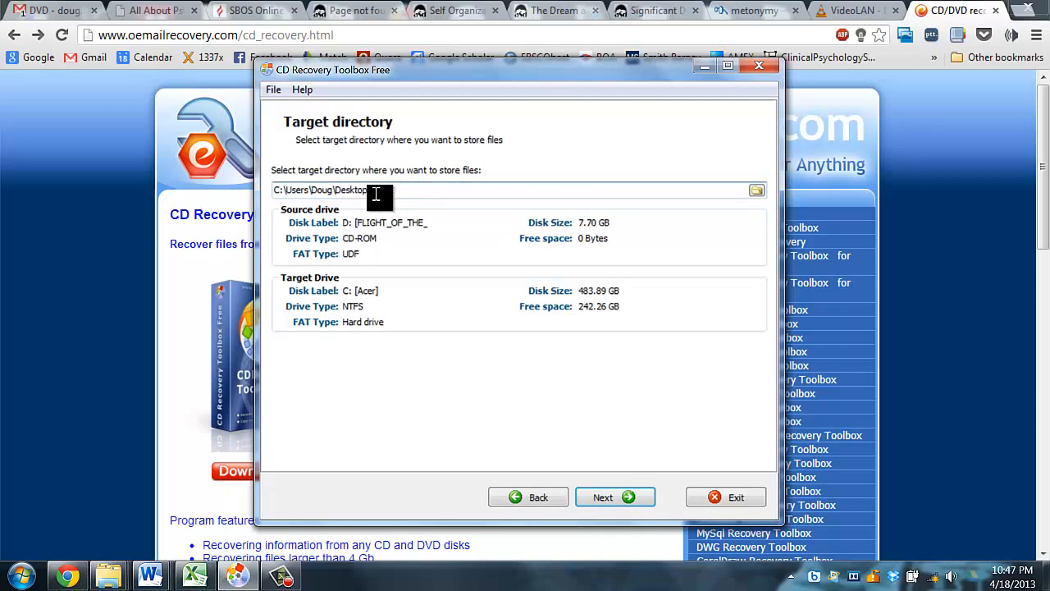
text(\CD1)
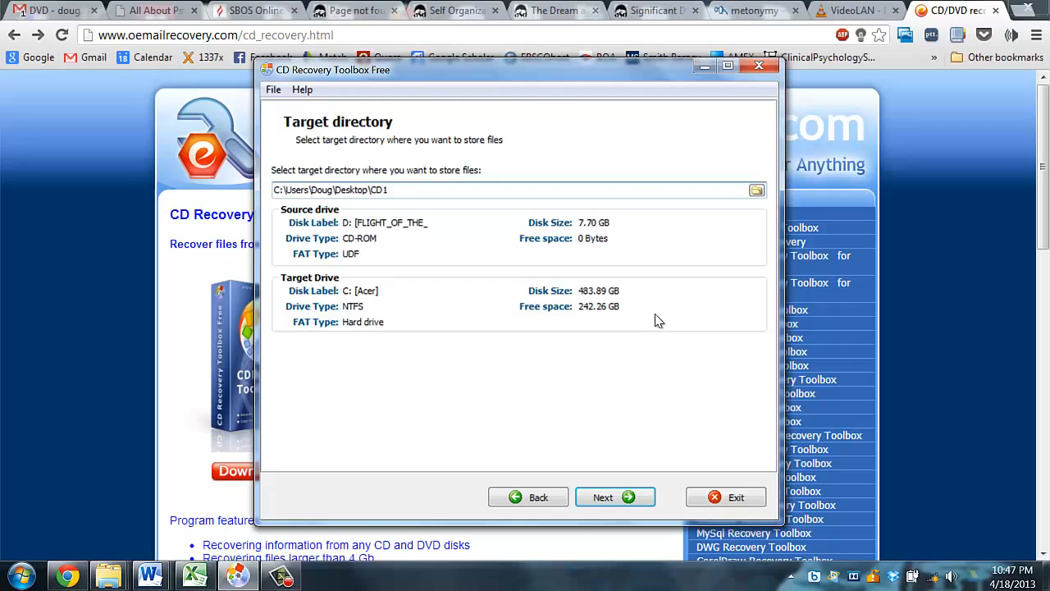
mouse_move(618, 320)
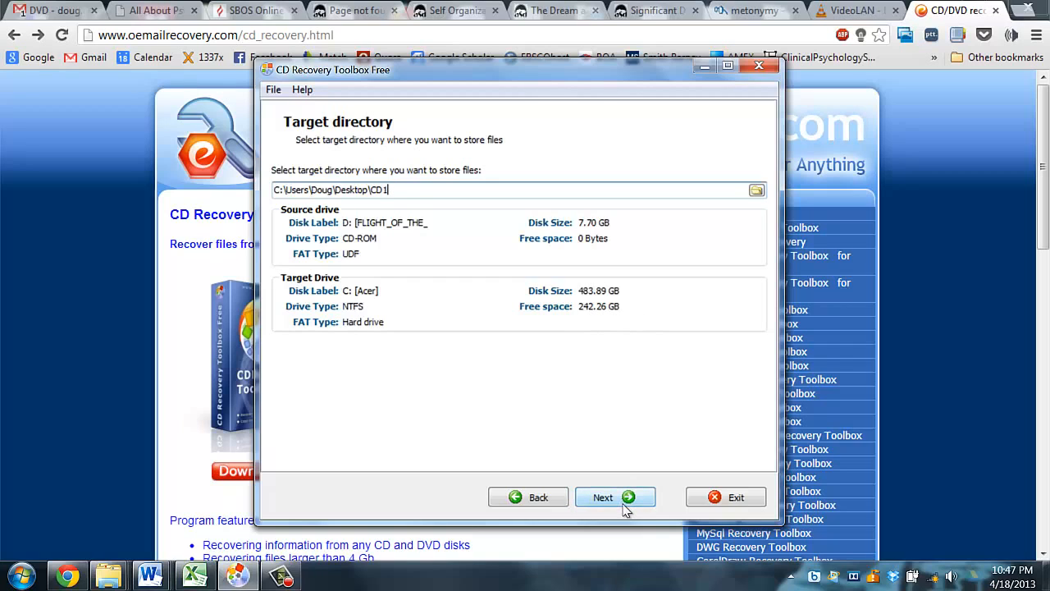
click(615, 498)
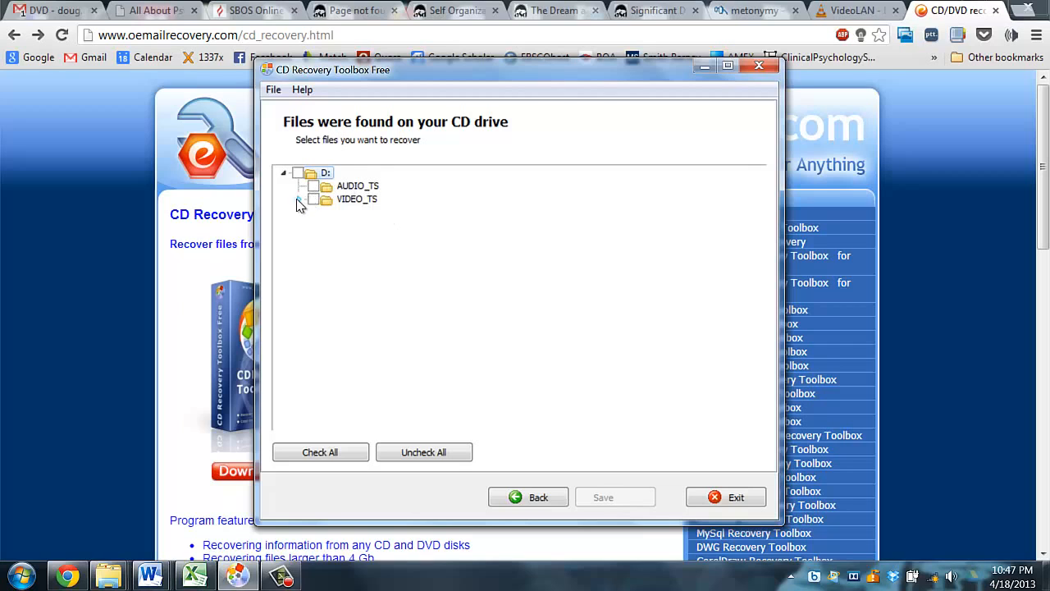
Expand VIDEO_TS, mark all found files, and save them to CD1.
click(317, 199)
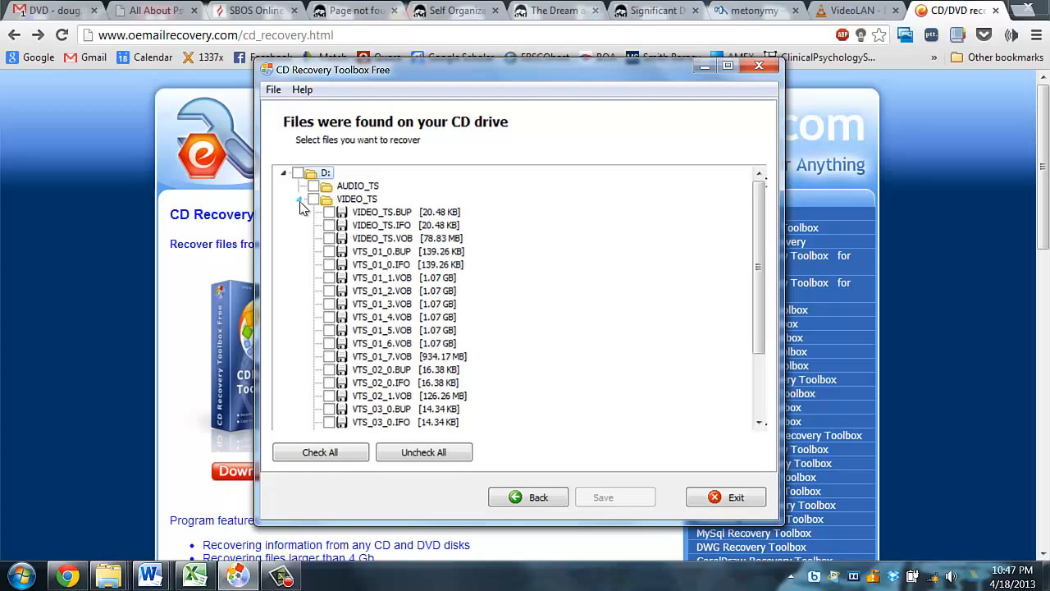
click(320, 452)
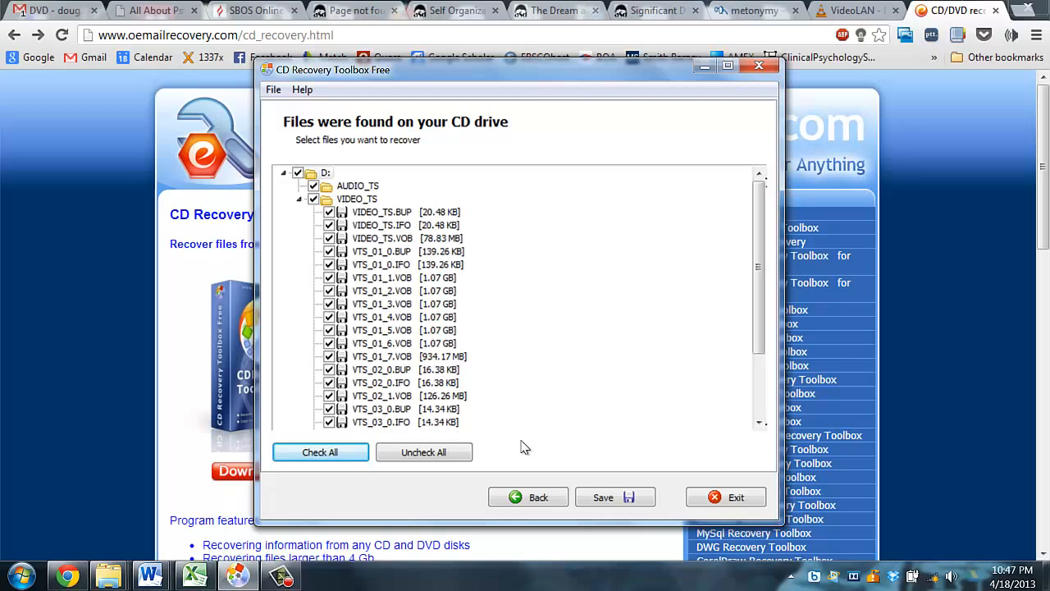
mouse_move(513, 444)
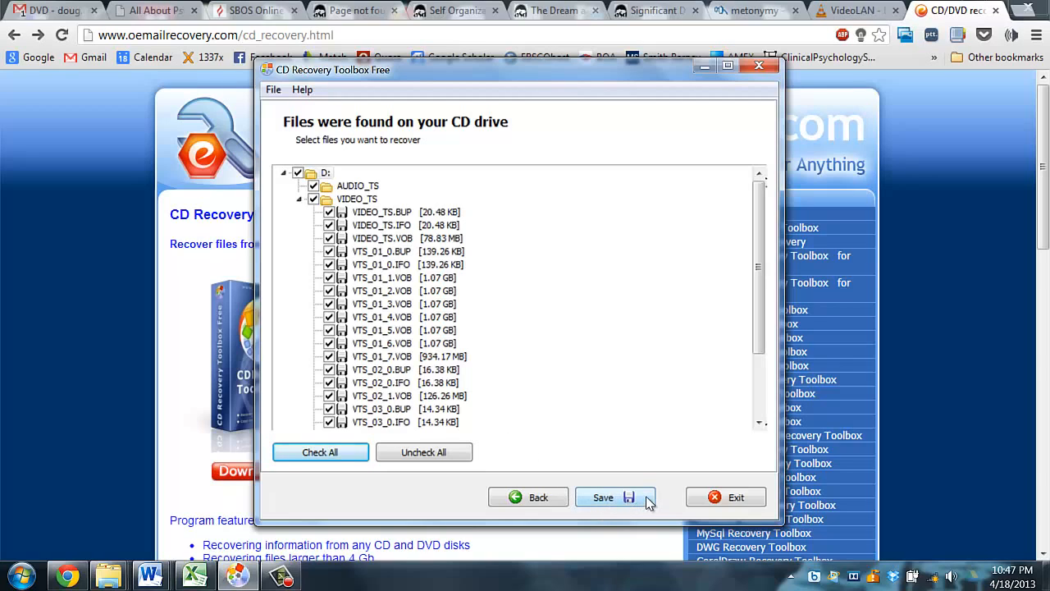
click(602, 497)
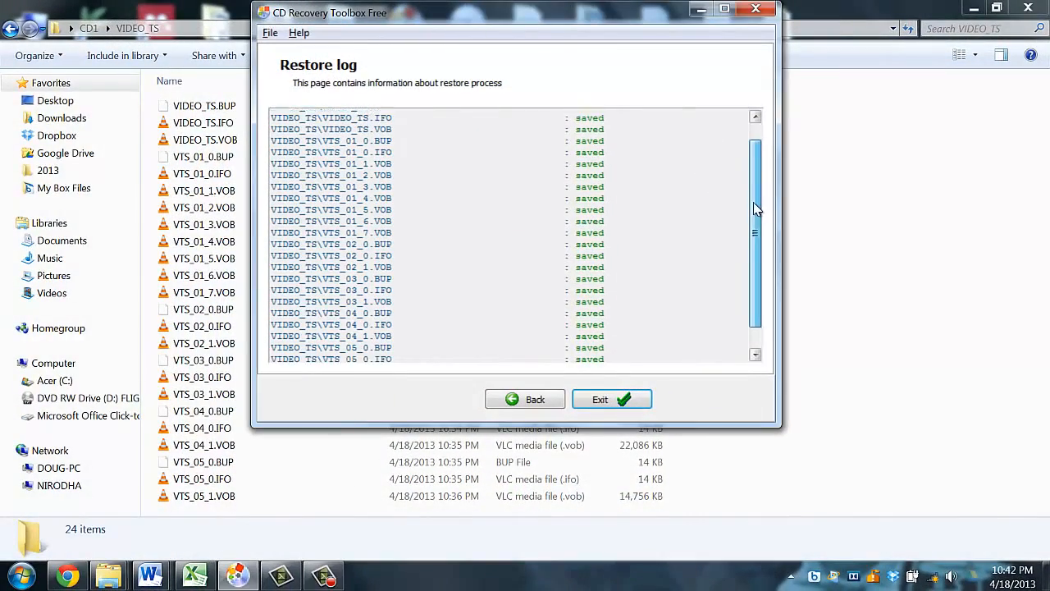
Check the Restore log shows every file as saved, then exit the tool.
scroll(down, 3)
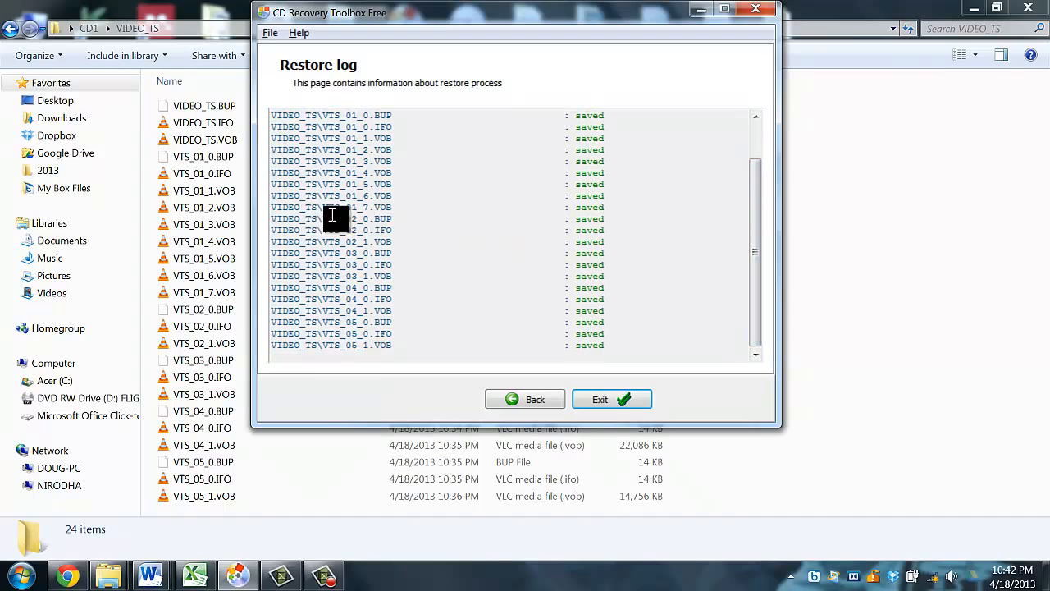
mouse_move(392, 209)
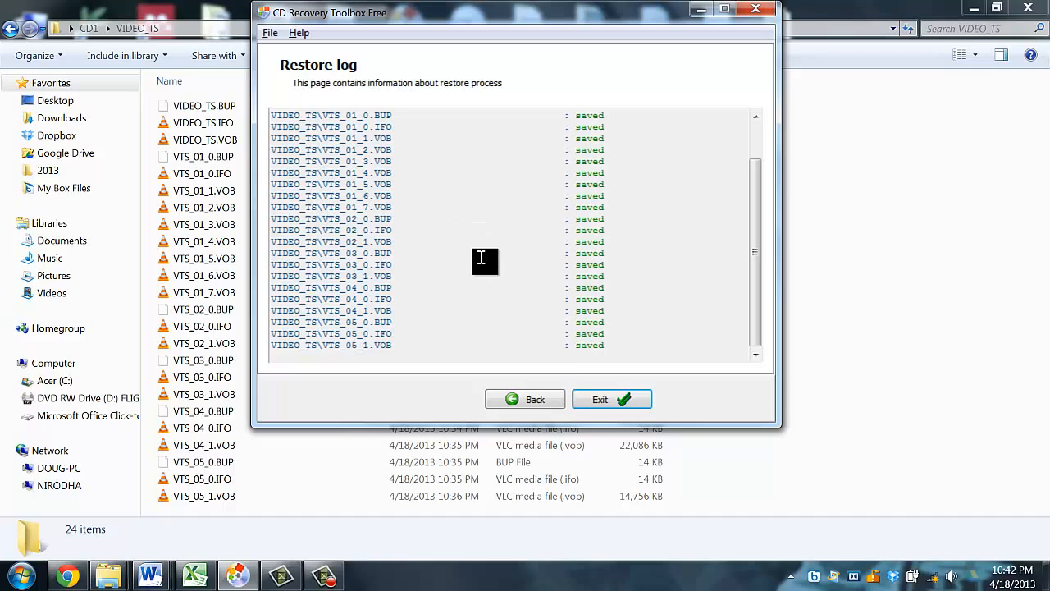
click(612, 399)
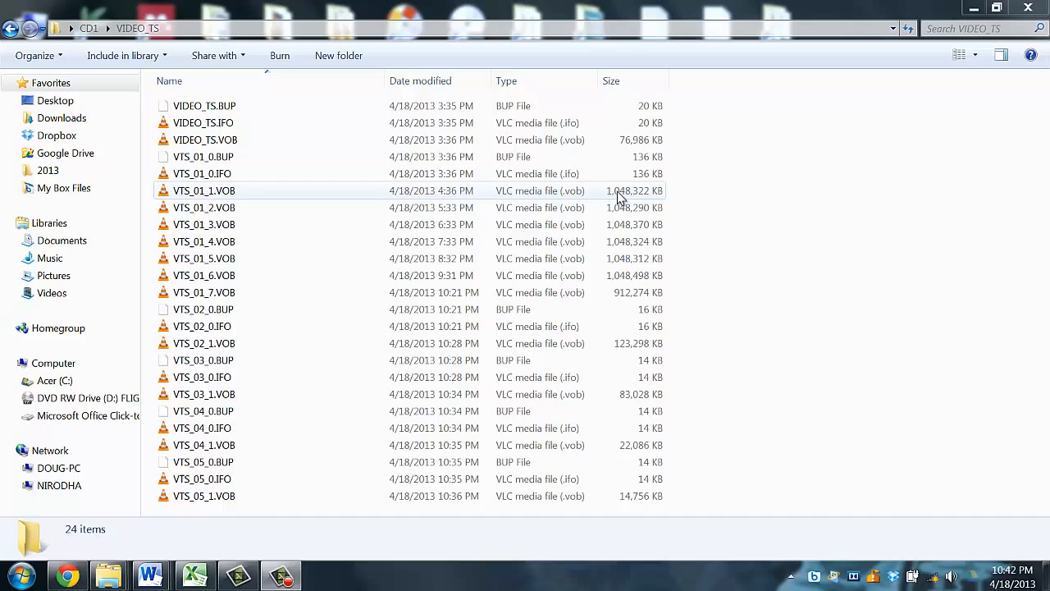
Sort the VIDEO_TS files by size, inspect several VOBs, and play VTS_01_1.VOB in VLC.
click(203, 224)
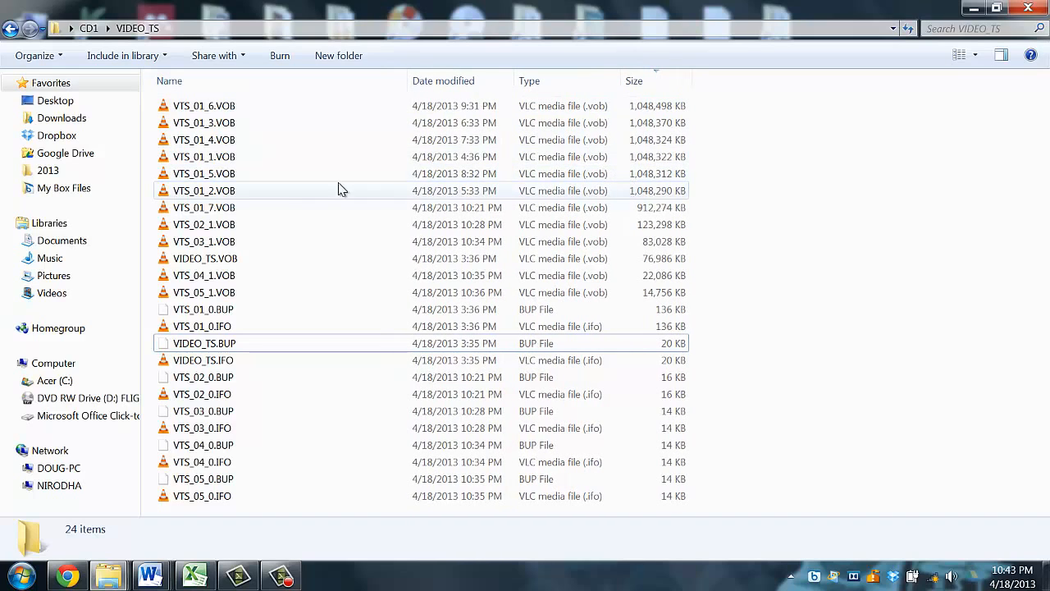
click(203, 191)
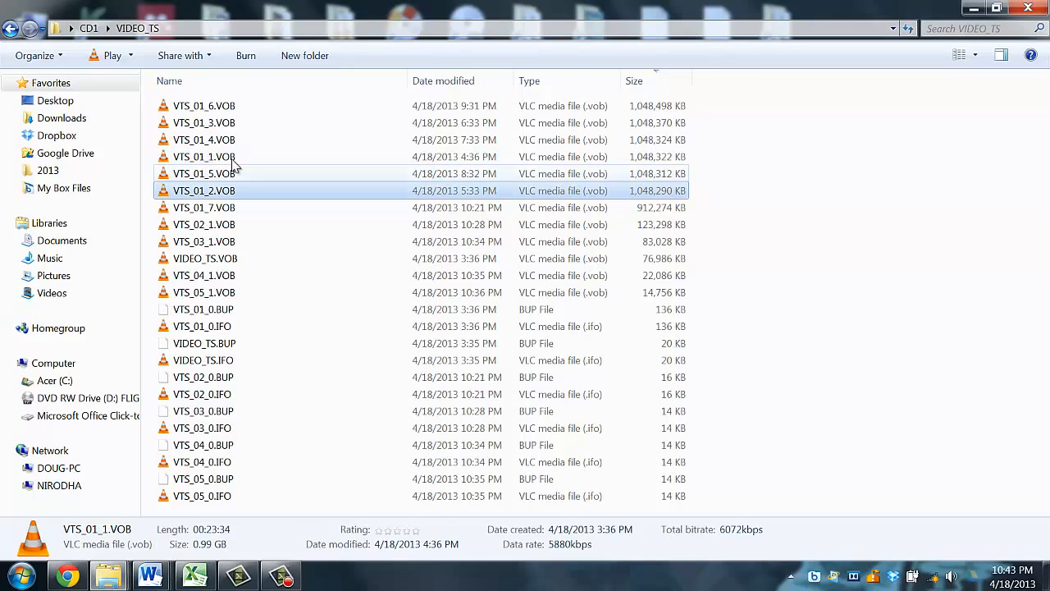
click(204, 140)
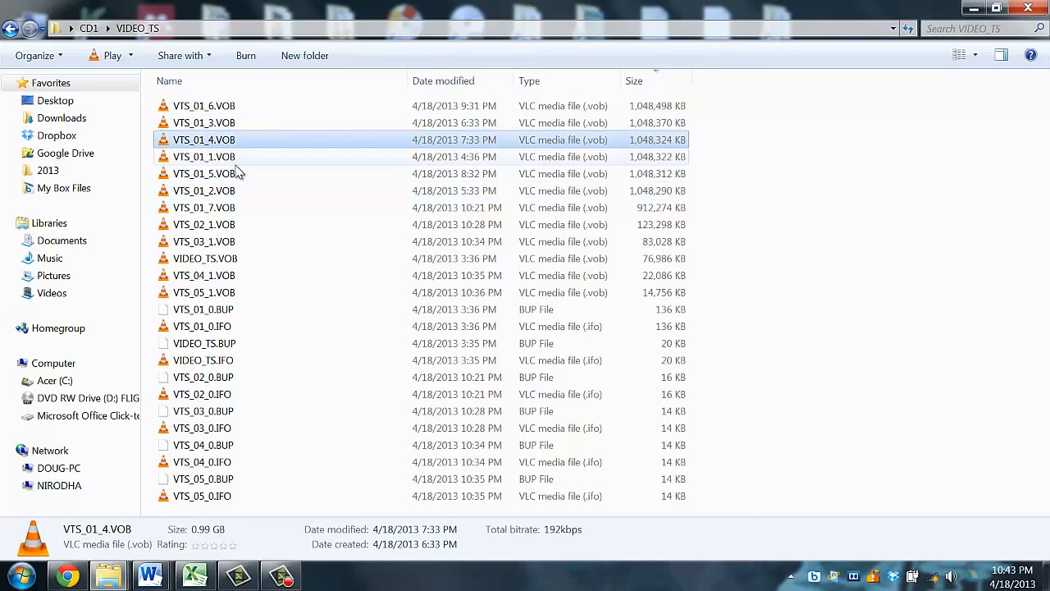
click(204, 105)
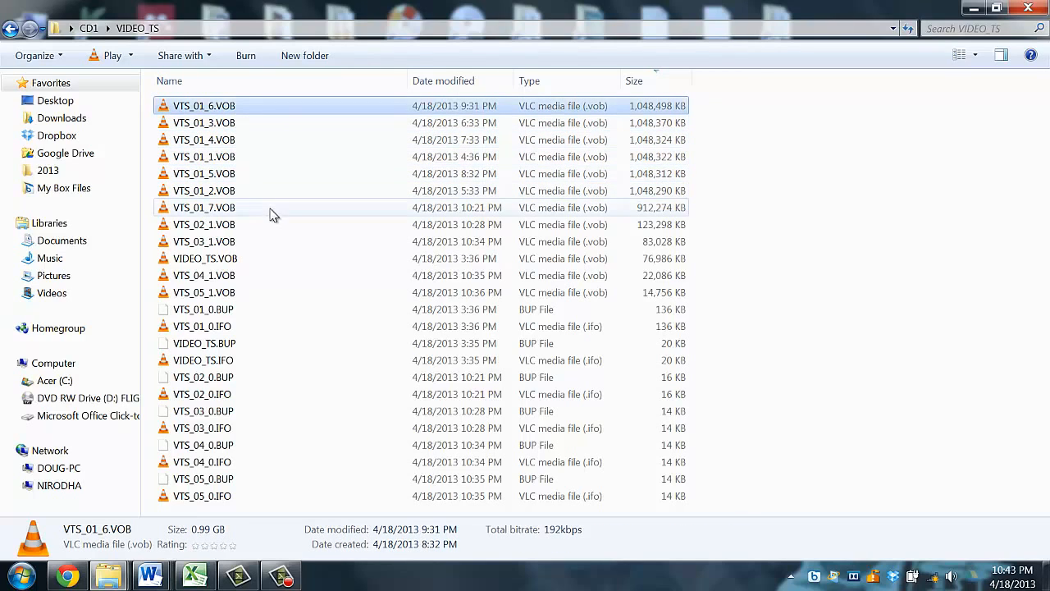
mouse_move(275, 174)
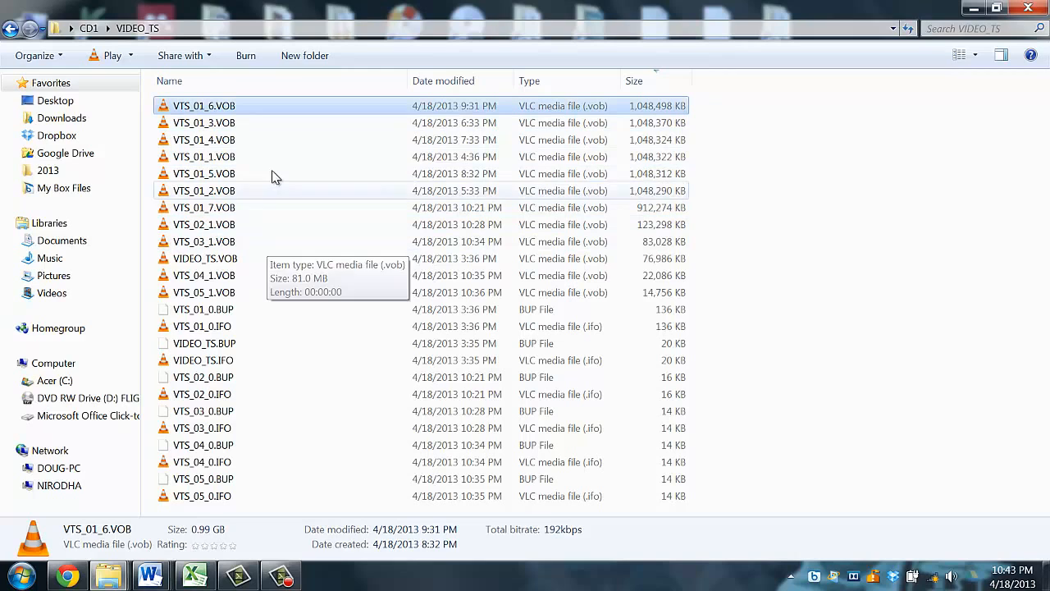
mouse_move(264, 157)
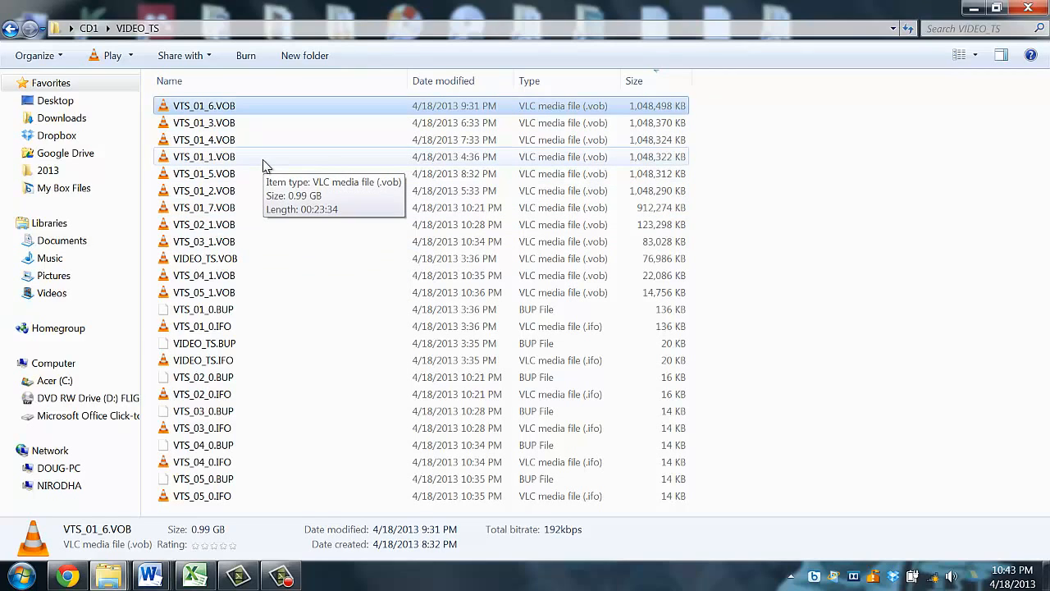
click(203, 157)
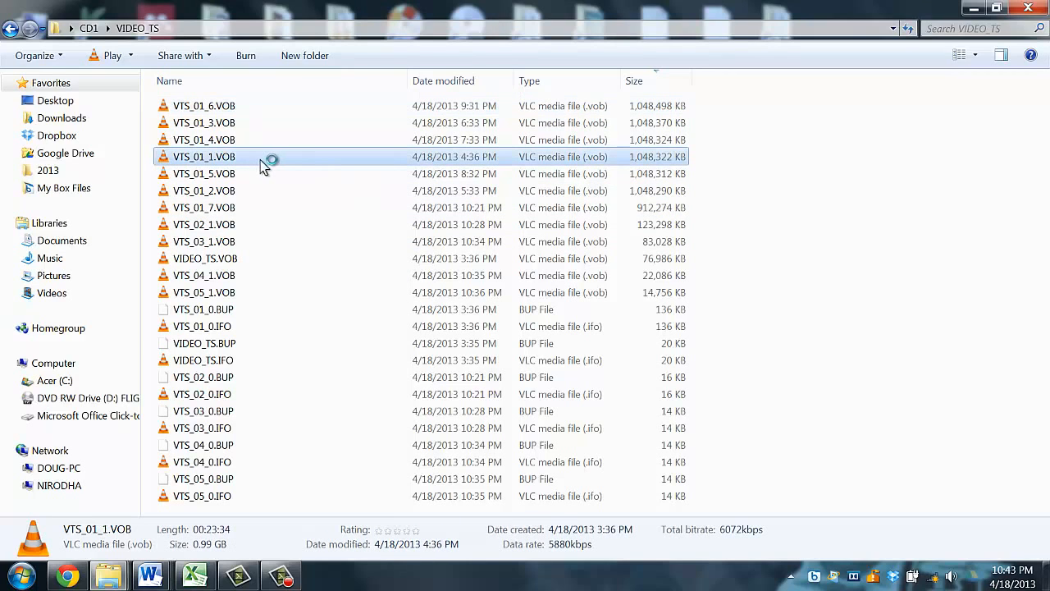
double_click(204, 157)
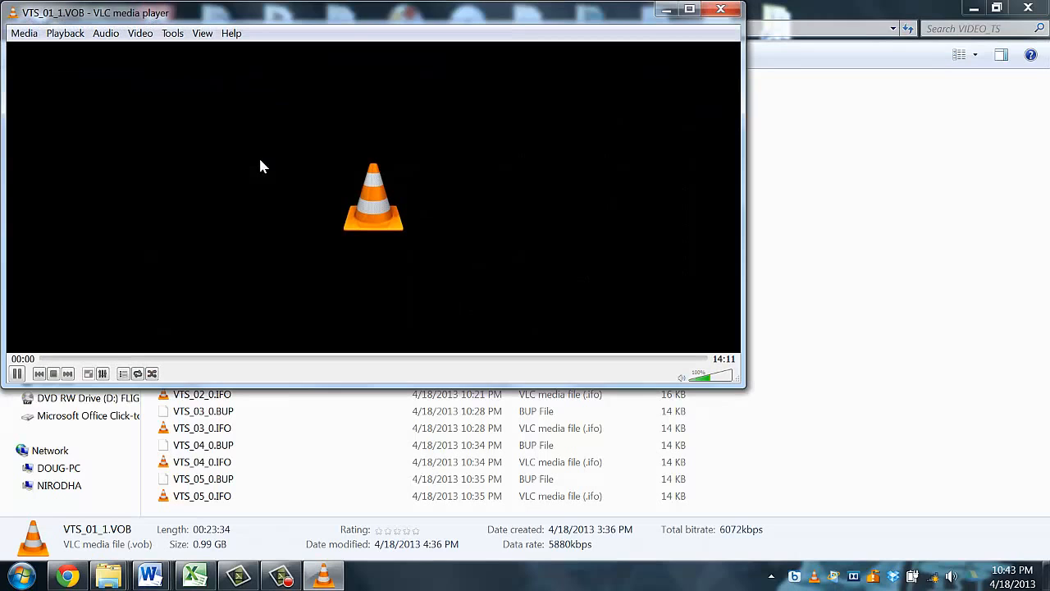